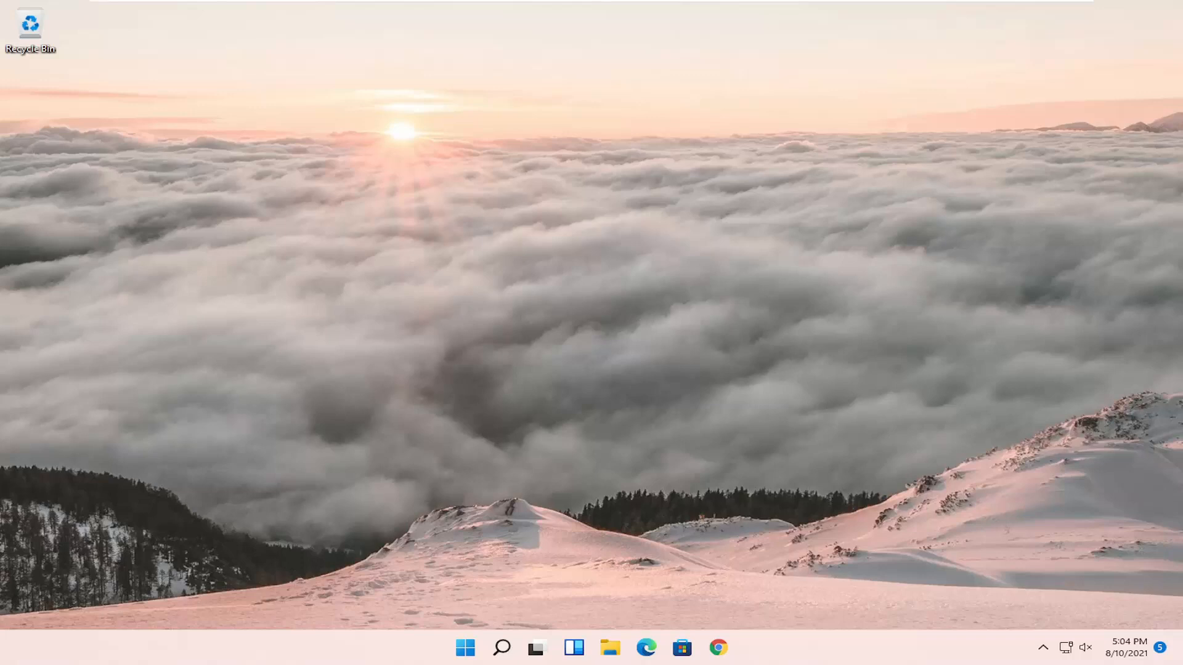
{"action": "mouse_move", "coordinate": [524, 633]}
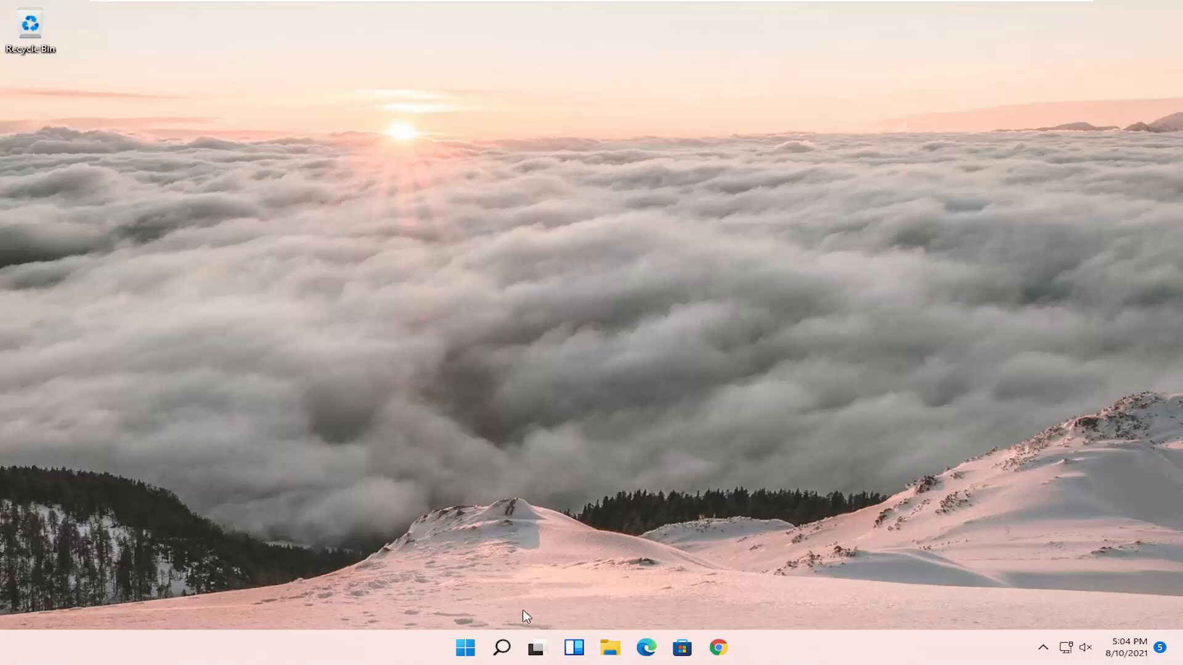
- Search Windows for 'control panel' so Control Panel appears as the best match
{"action": "left_click", "coordinate": [500, 646]}
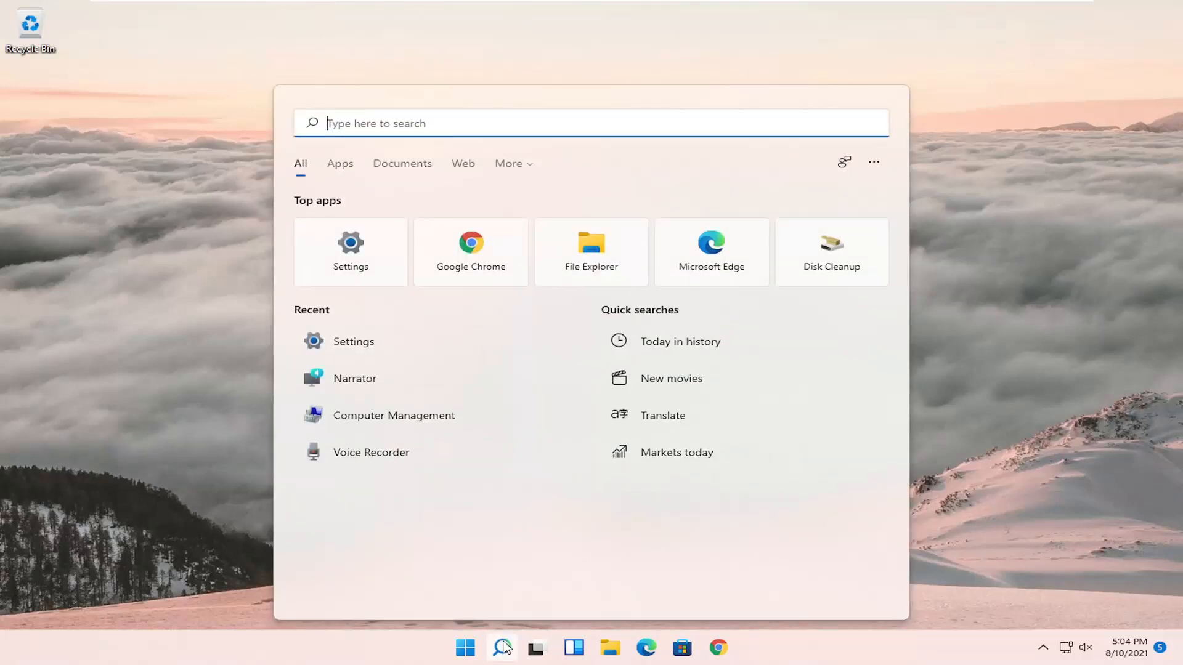
{"action": "type", "text": "control panel"}
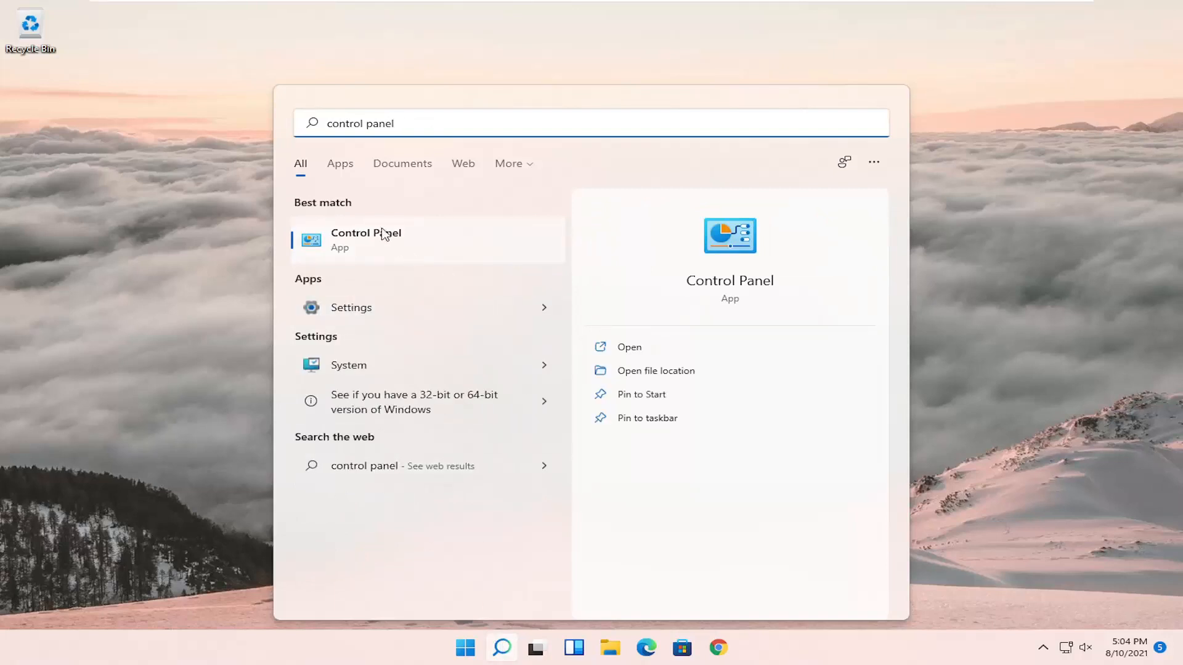
- Launch Control Panel and go to the Ease of Access Center's keyboard settings area
{"action": "left_click", "coordinate": [377, 239]}
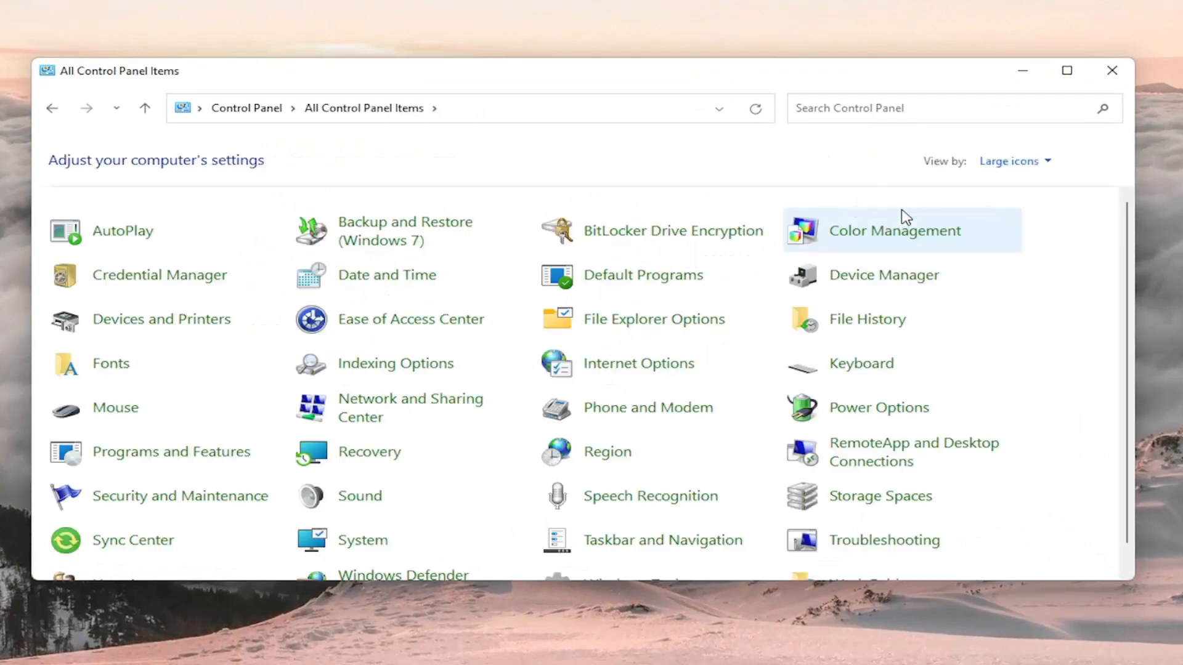
{"action": "mouse_move", "coordinate": [446, 324]}
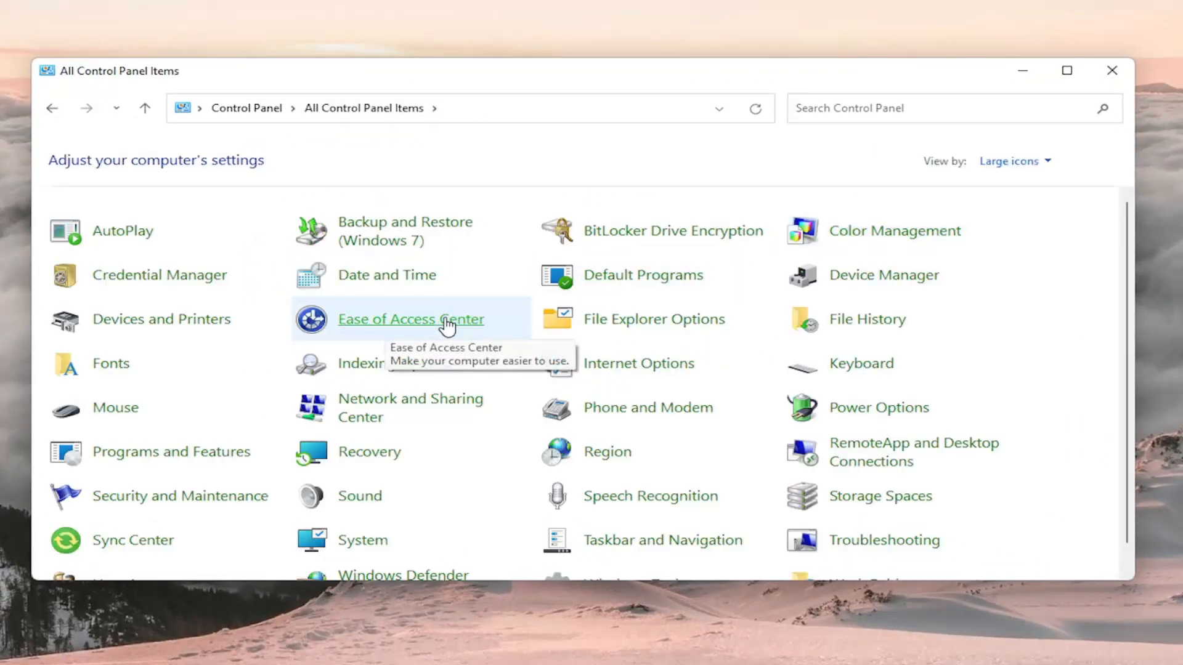
{"action": "left_click", "coordinate": [410, 319]}
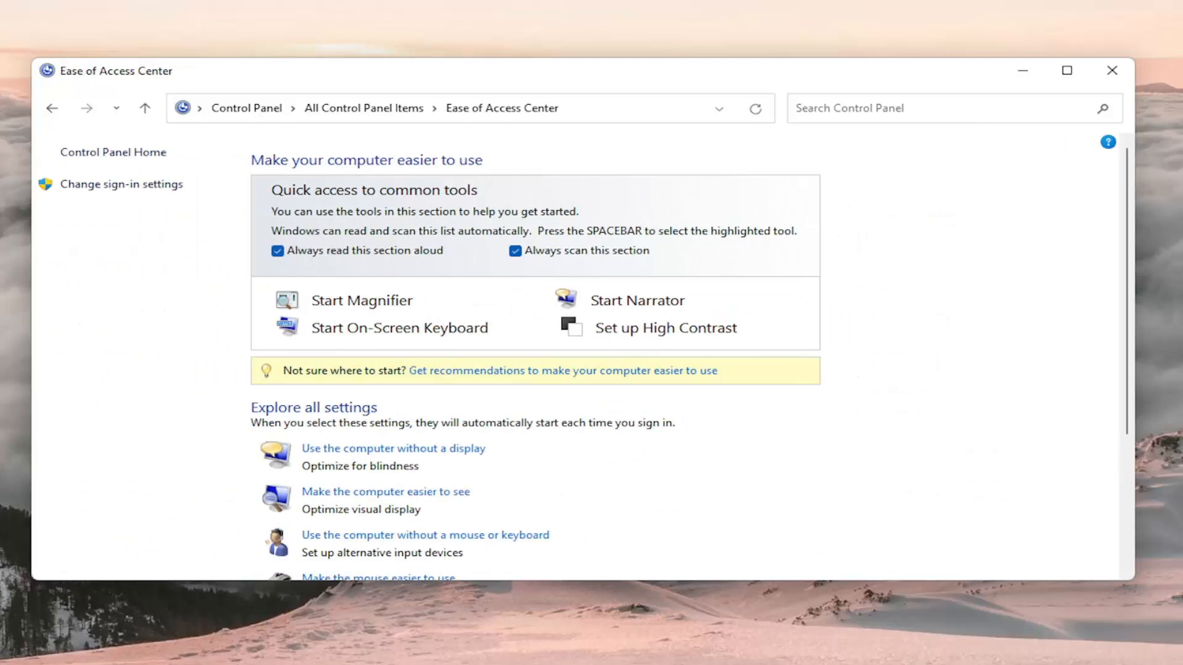
{"action": "mouse_move", "coordinate": [730, 427]}
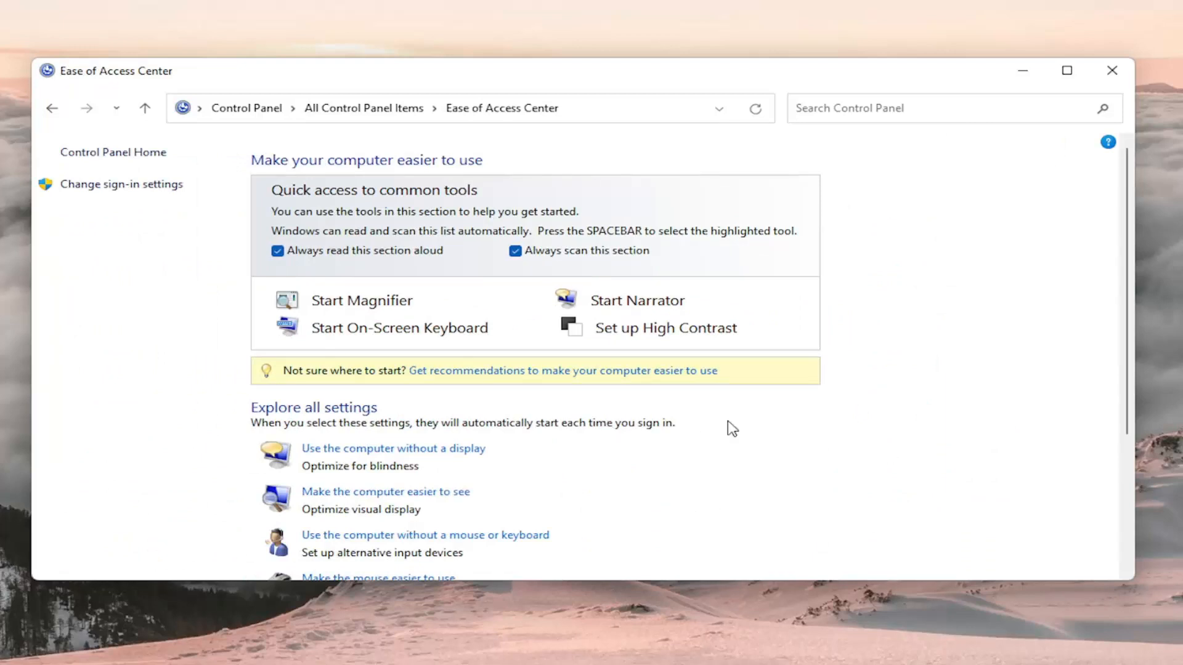
{"action": "scroll", "scroll_direction": "down", "scroll_amount": 3}
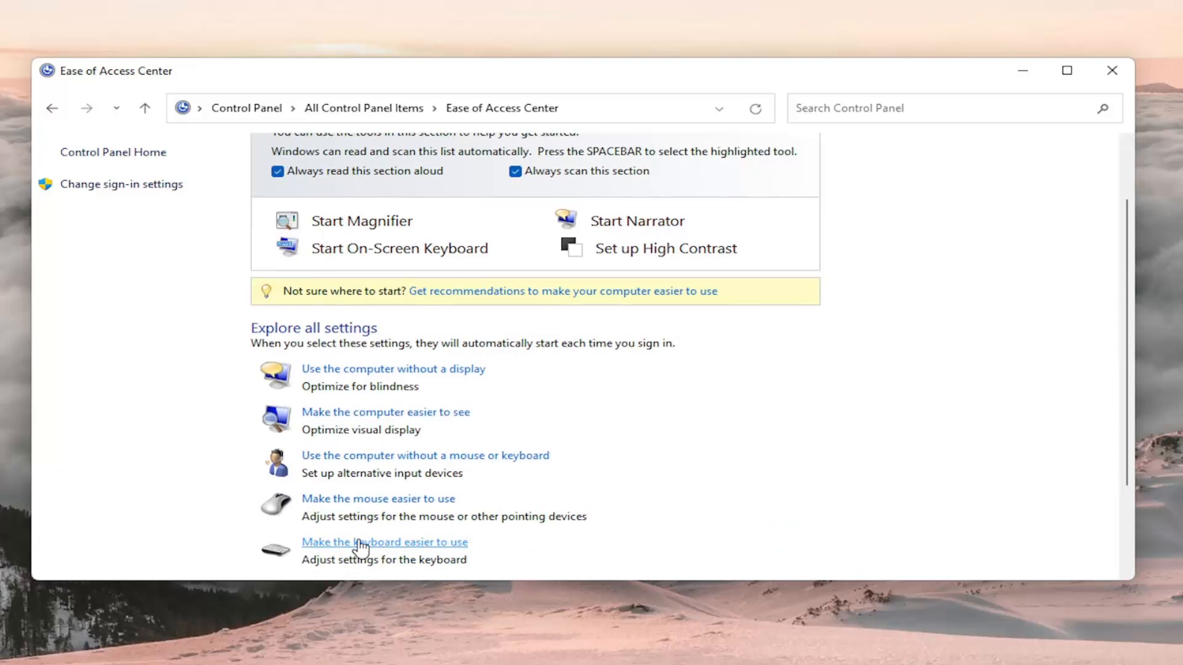
{"action": "scroll", "scroll_direction": "down", "scroll_amount": 3}
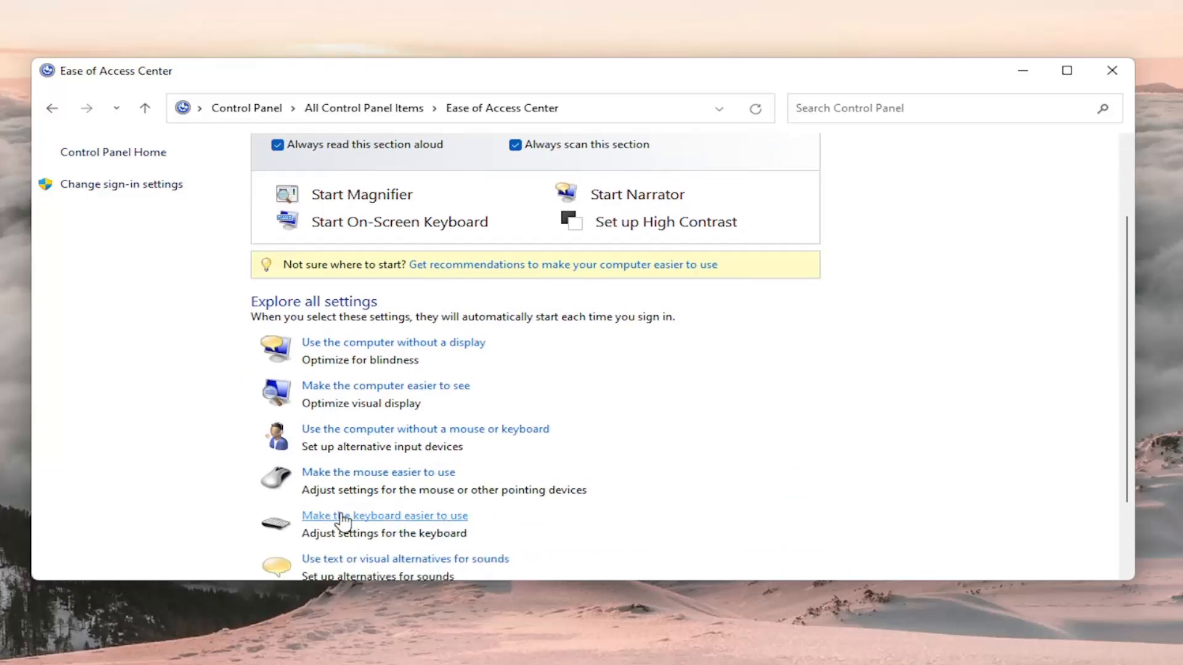
- In 'Make the keyboard easier to use', toggle Sticky Keys and leave it unchecked
{"action": "left_click", "coordinate": [384, 514]}
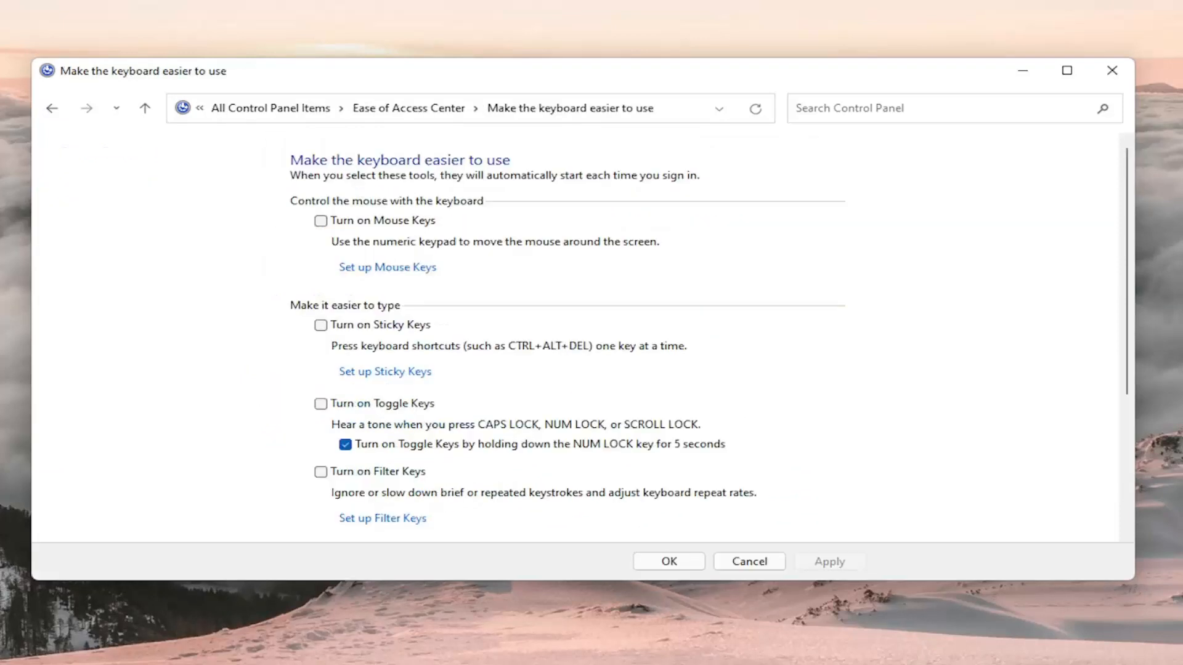
{"action": "left_click", "coordinate": [320, 325]}
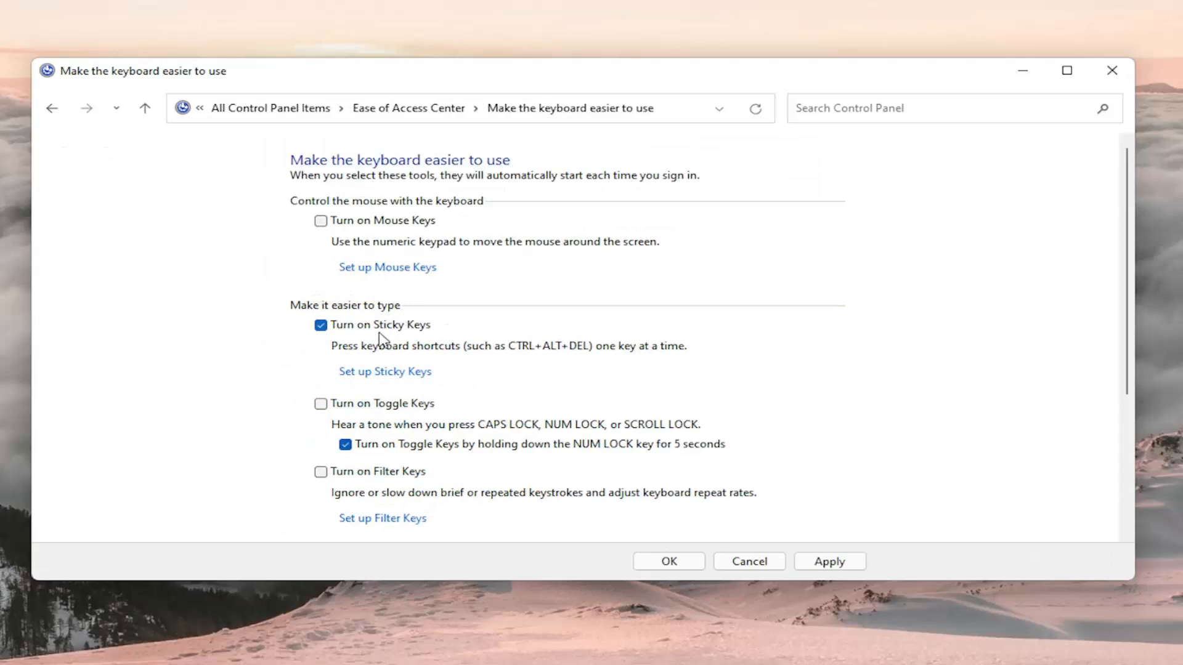
{"action": "left_click", "coordinate": [320, 325]}
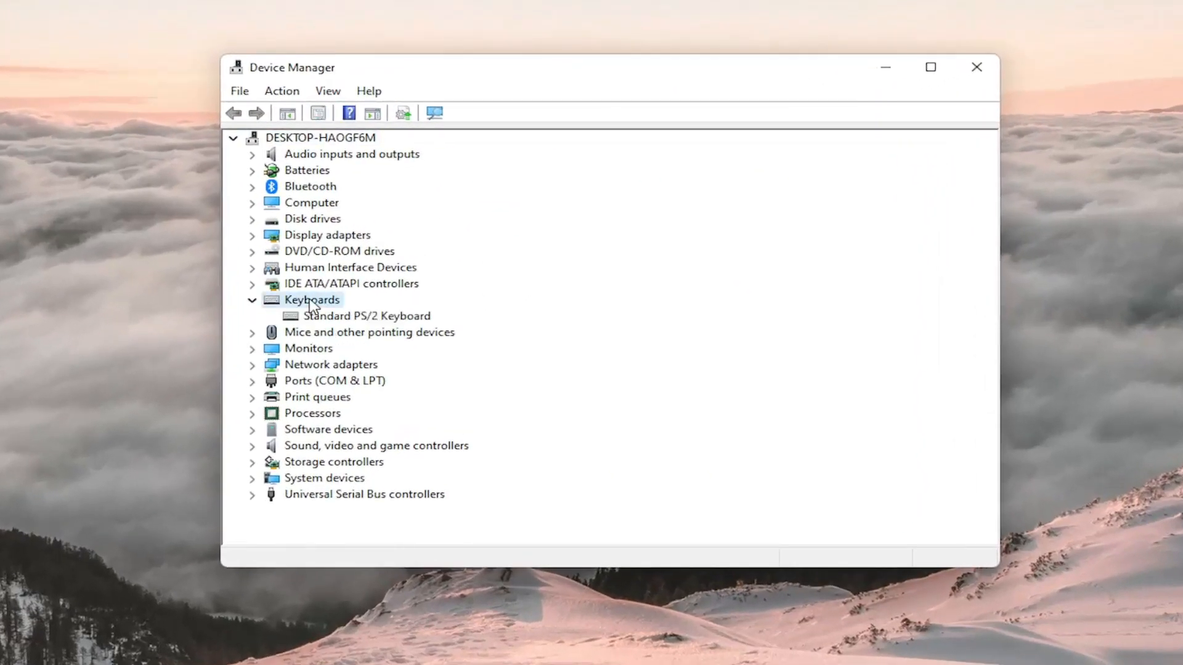
- Select the Standard PS/2 Keyboard under Keyboards in Device Manager to update its driver
{"action": "left_click", "coordinate": [366, 316]}
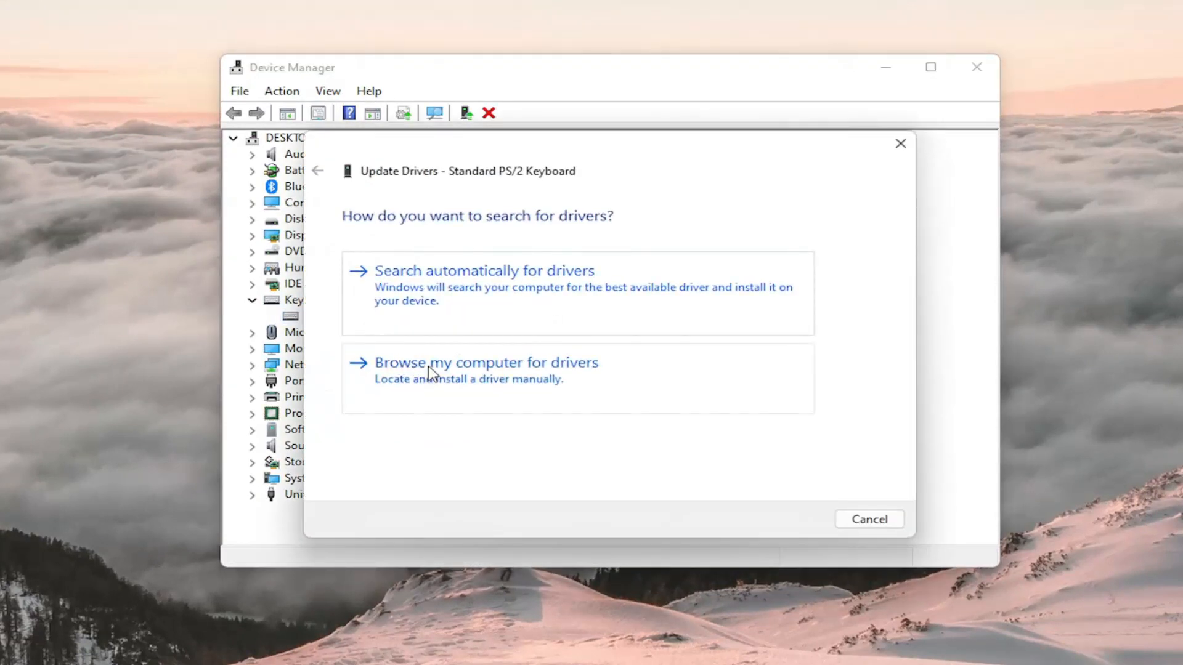
- Reinstall the Standard PS/2 Keyboard driver by picking it from the drivers already on the computer
{"action": "left_click", "coordinate": [486, 363]}
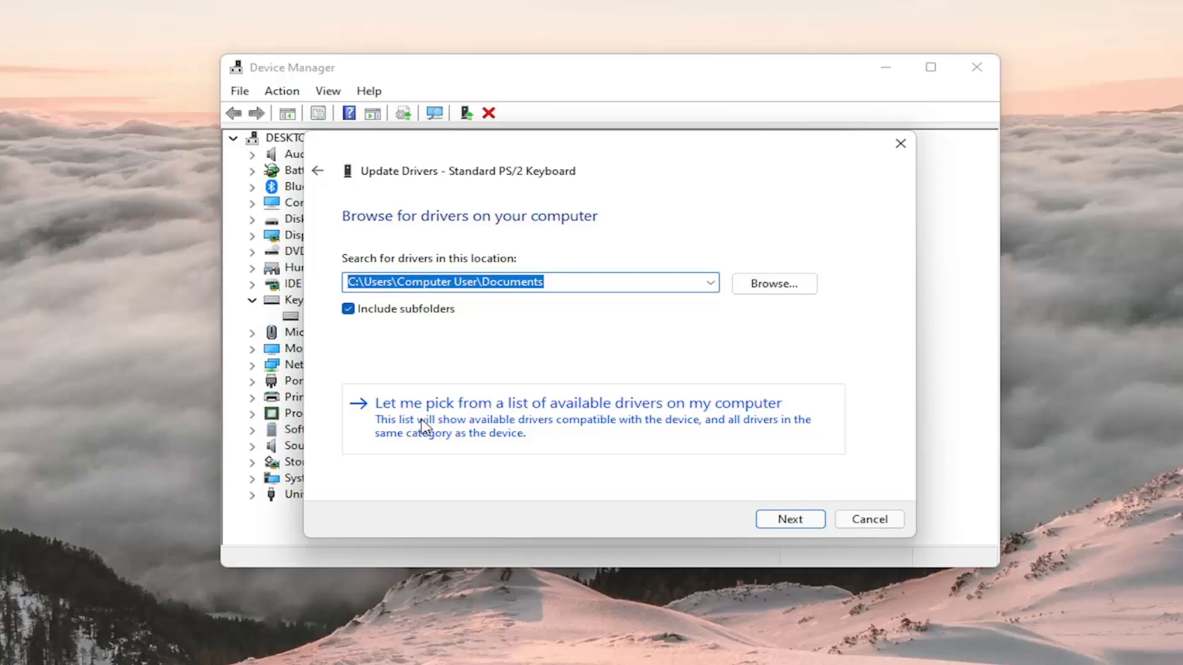
{"action": "left_click", "coordinate": [576, 402]}
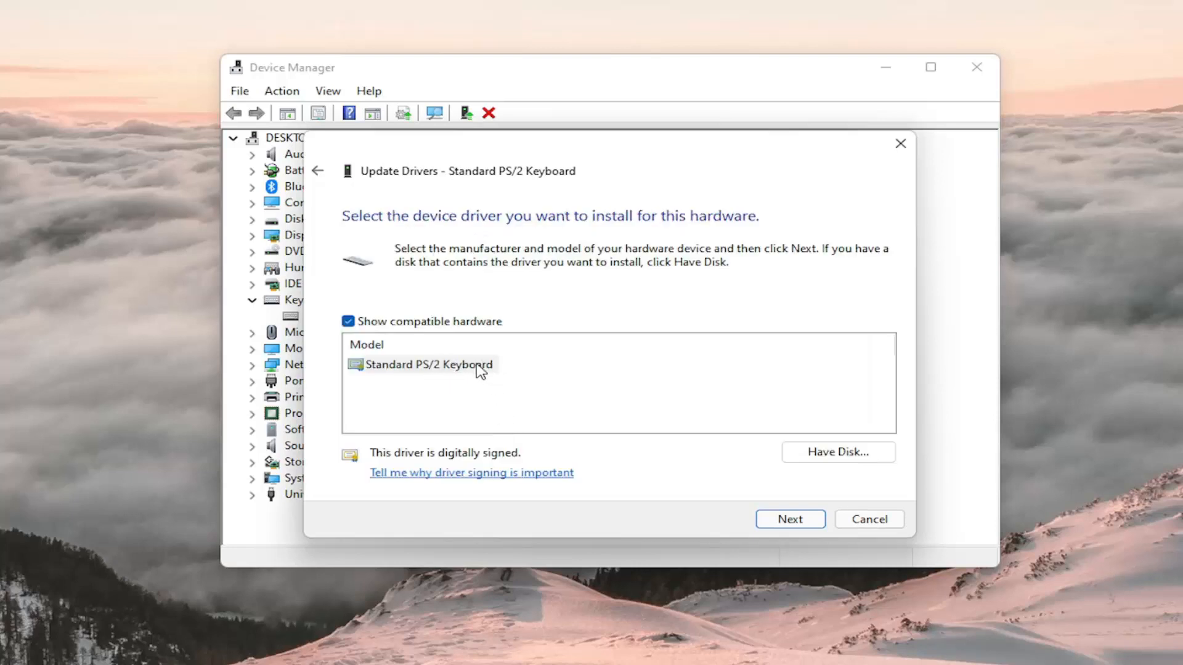
{"action": "left_click", "coordinate": [790, 518]}
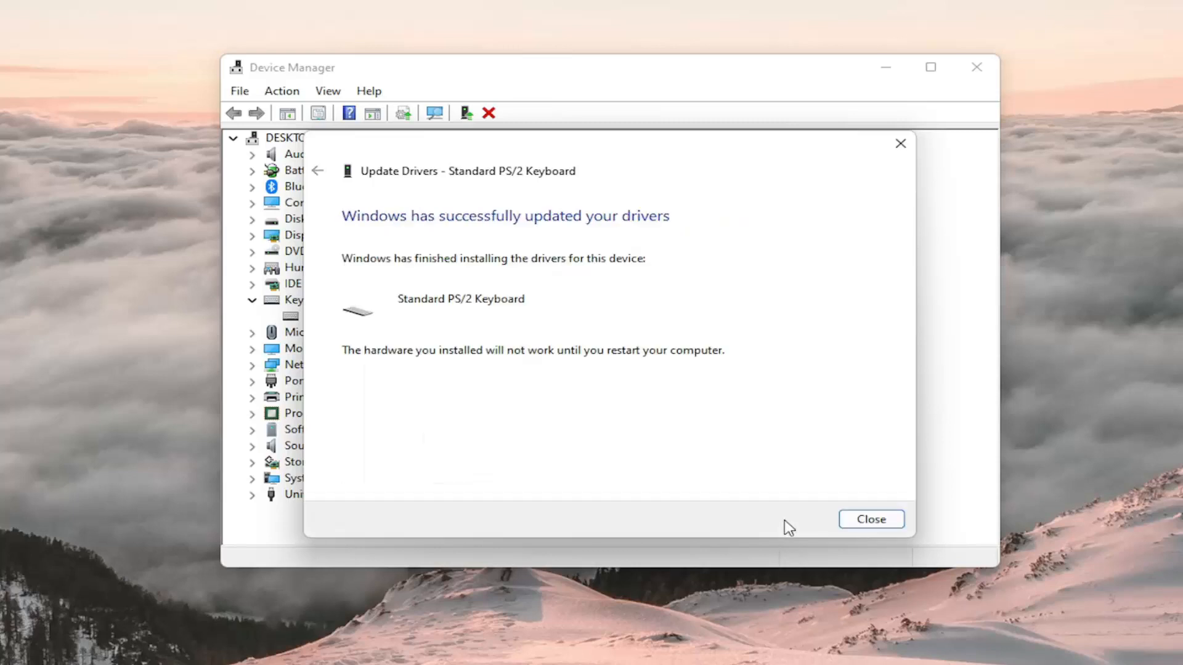
- Close the driver wizard and accept the System Settings Change prompt to restart now
{"action": "left_click", "coordinate": [871, 518]}
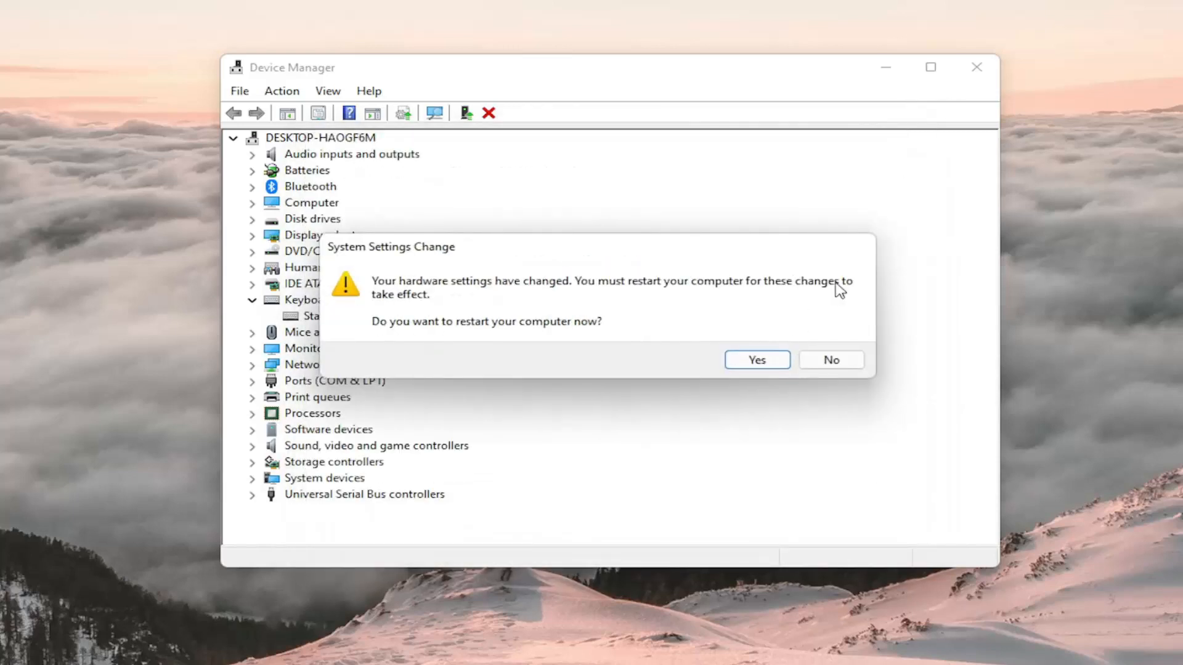
{"action": "mouse_move", "coordinate": [823, 413]}
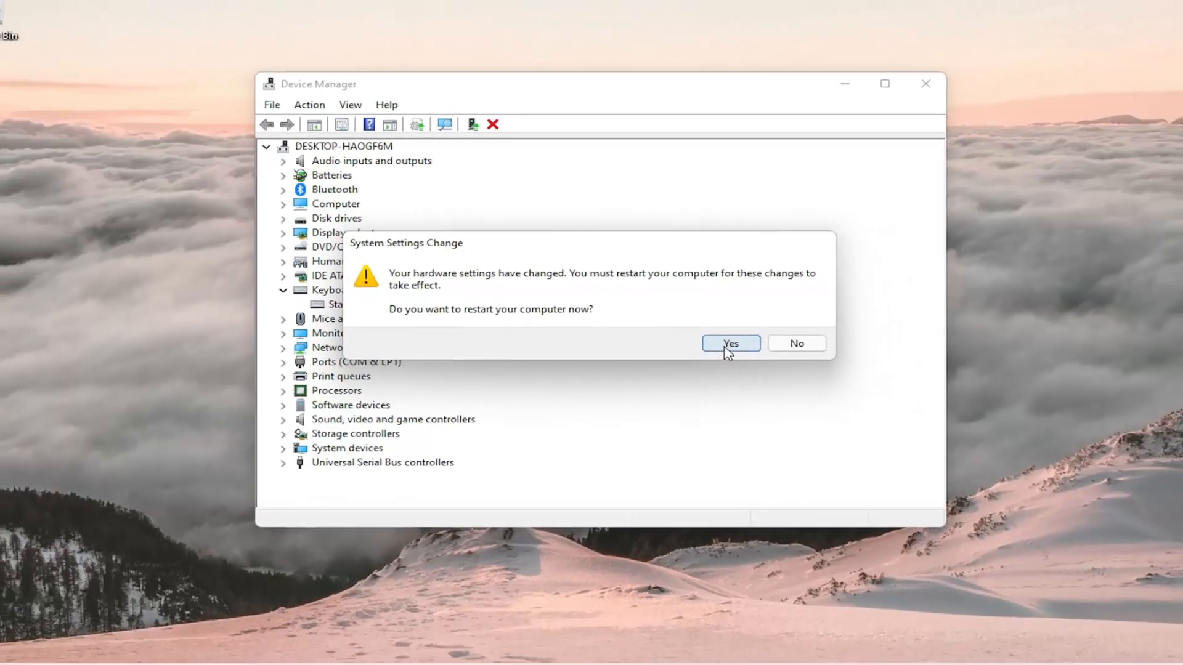
{"action": "left_click", "coordinate": [730, 342]}
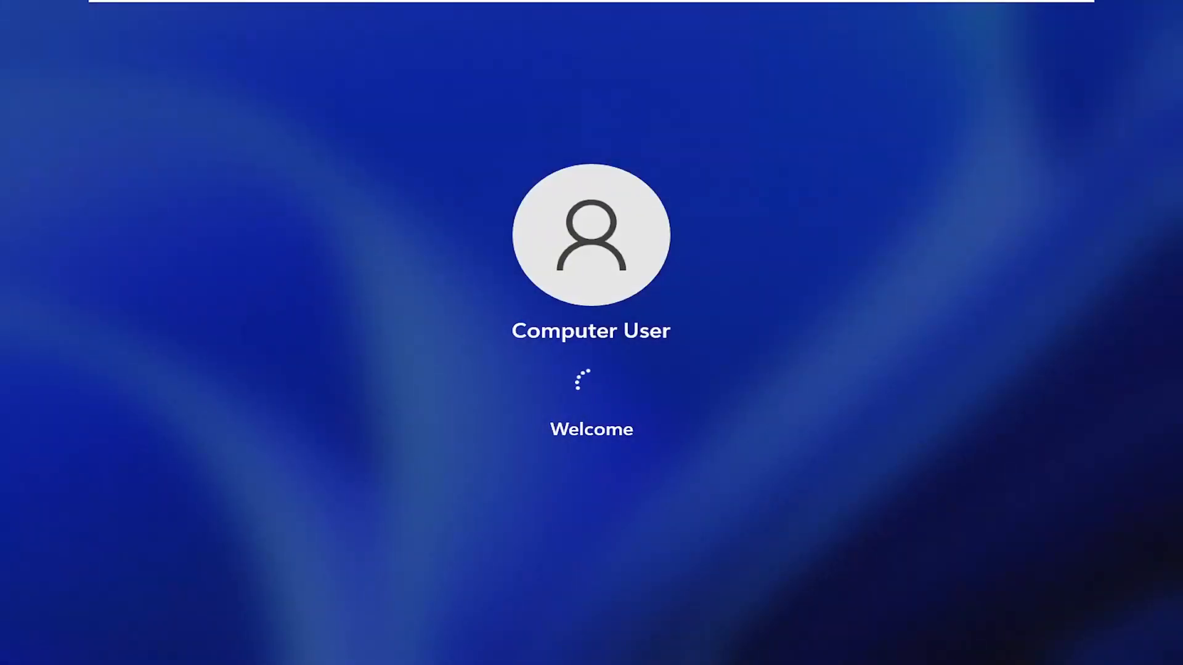